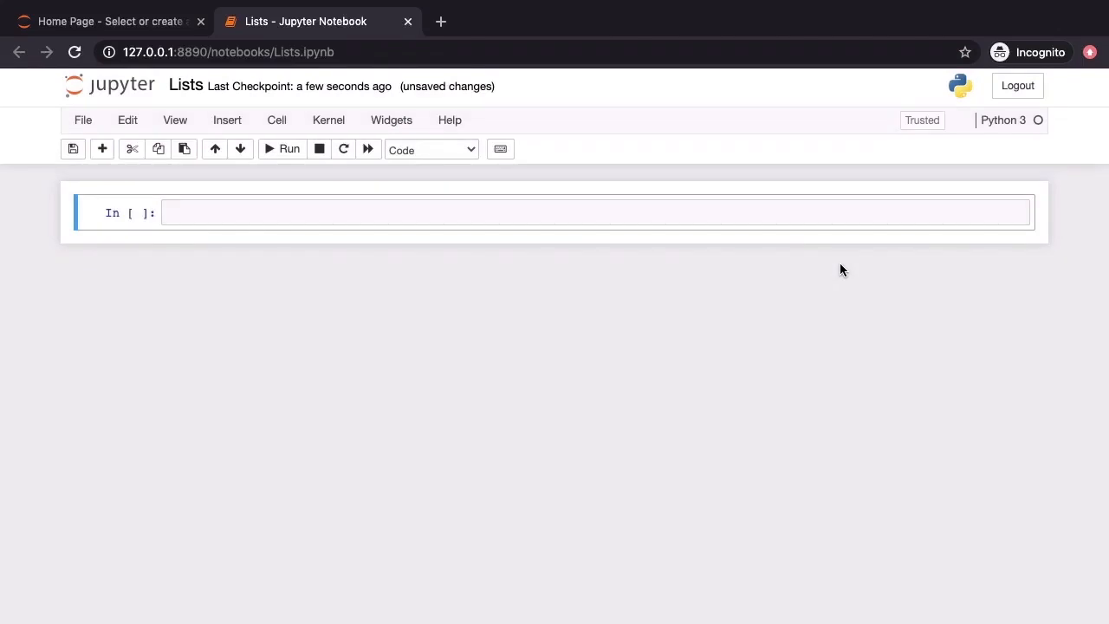
- Select the first code cell of the Lists notebook to begin entering code
left_click(185, 85)
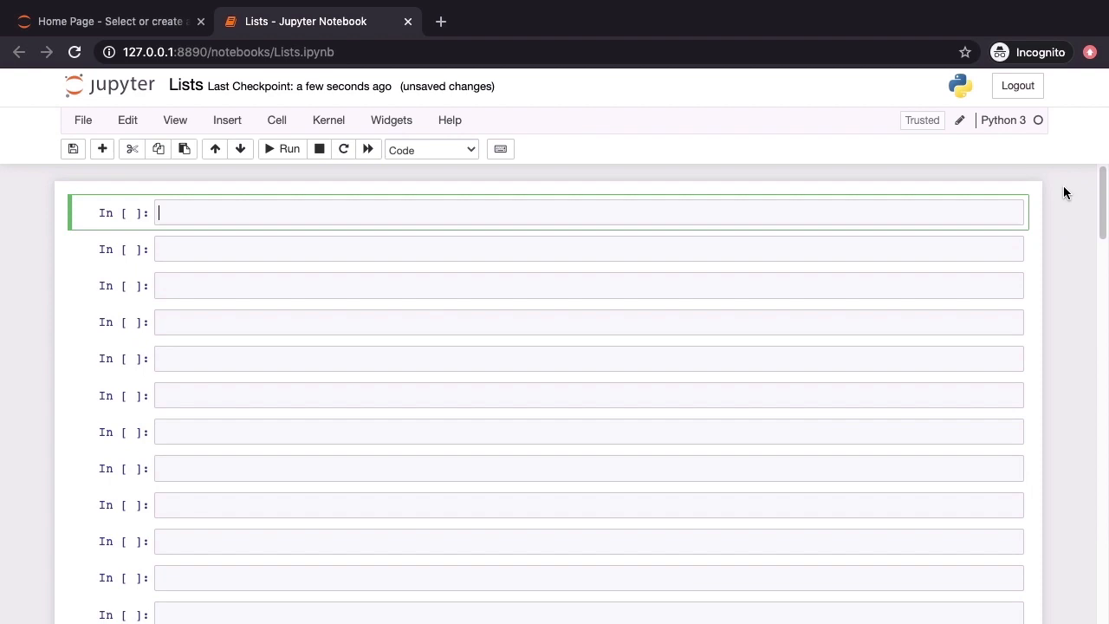
- Assign my_list = [] and print(my_list), producing [] as output
type("my_list = []")
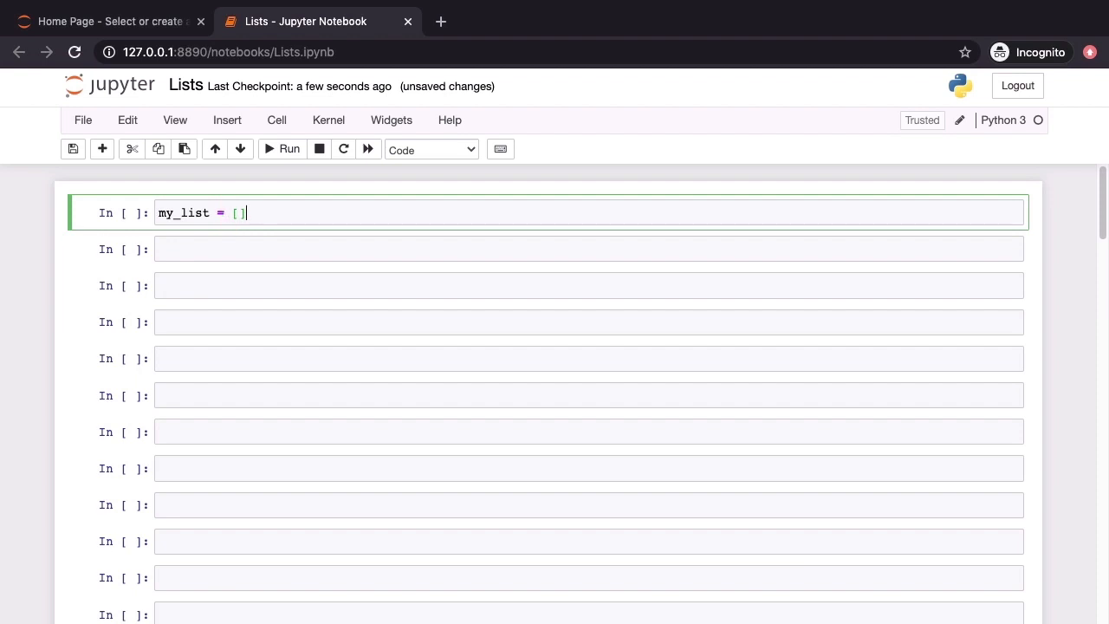
type("print(my_list)")
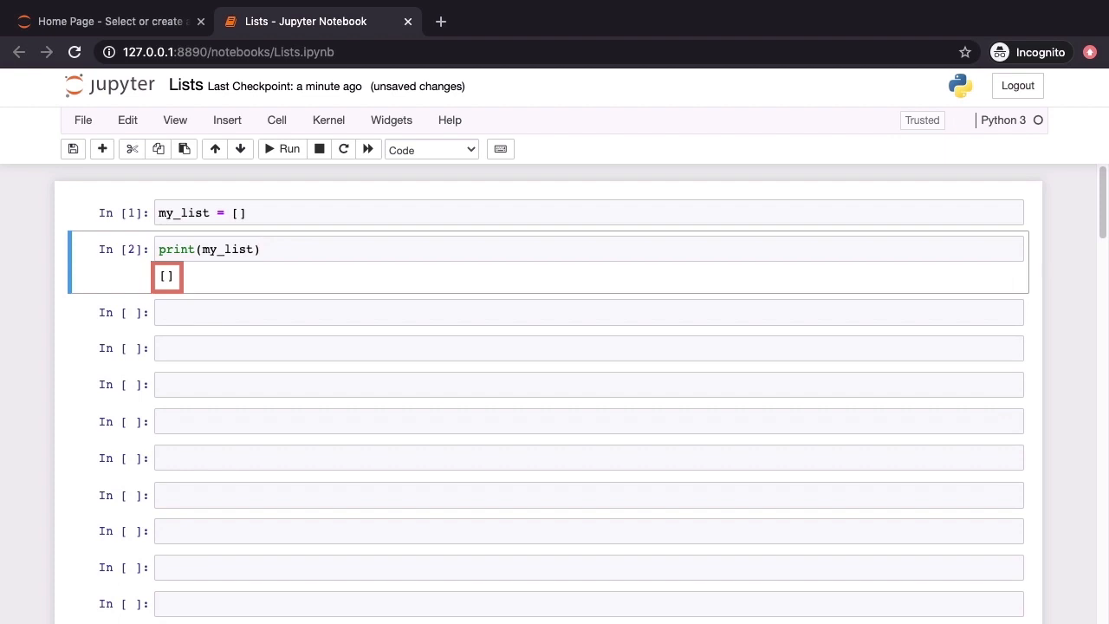
double_click(239, 211)
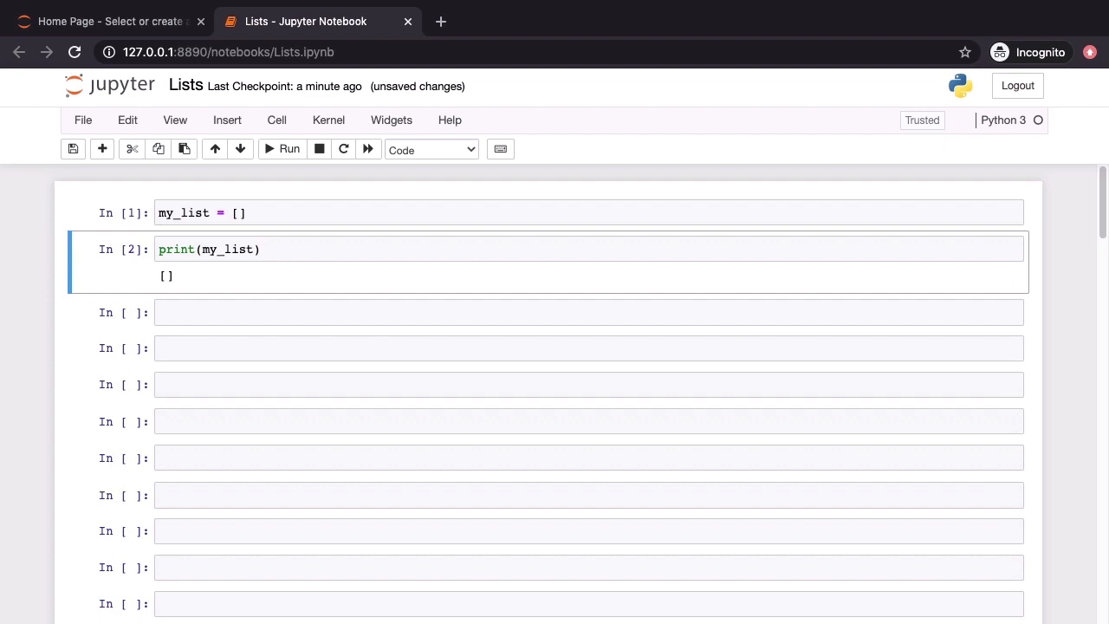
- Build empty_list with list() and run the cell to show []
type("empty_list = list()")
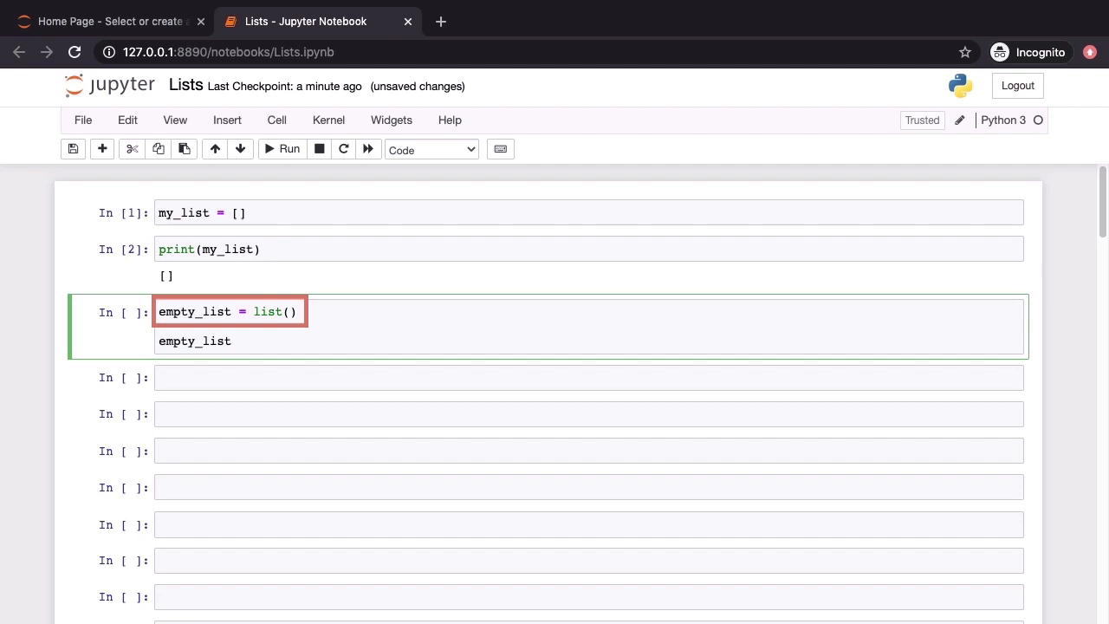
left_click(290, 149)
type("games_list = ['Badminton', 'Golf', 'Basketball', 'Tennis']")
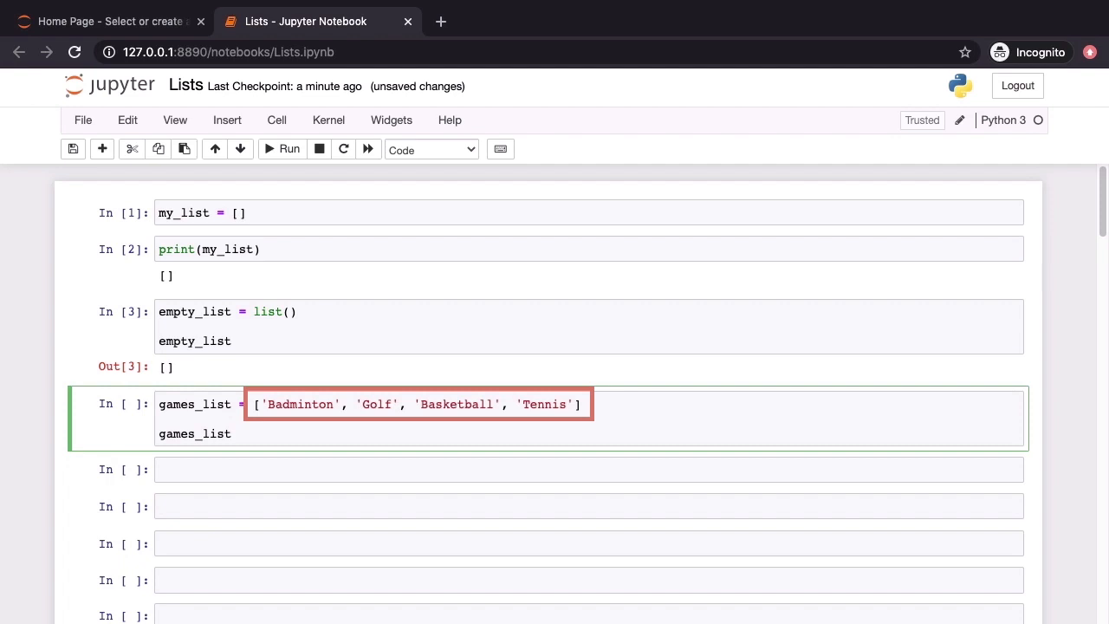
- Move to the next cell and write games_list[0] to read the first item
left_click(232, 433)
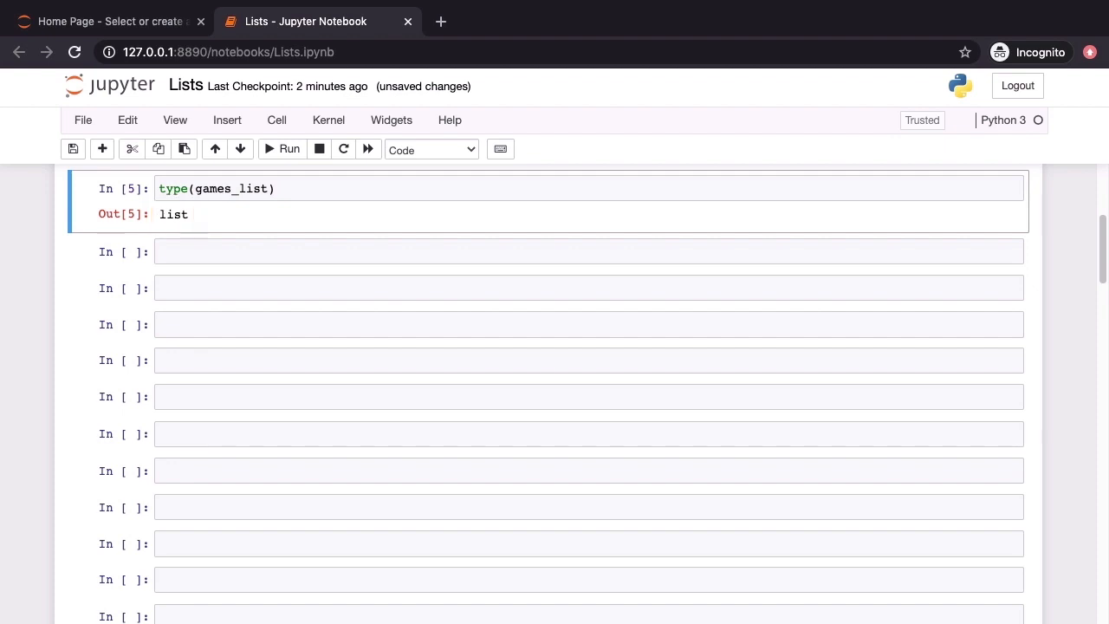
type("games_list[0]")
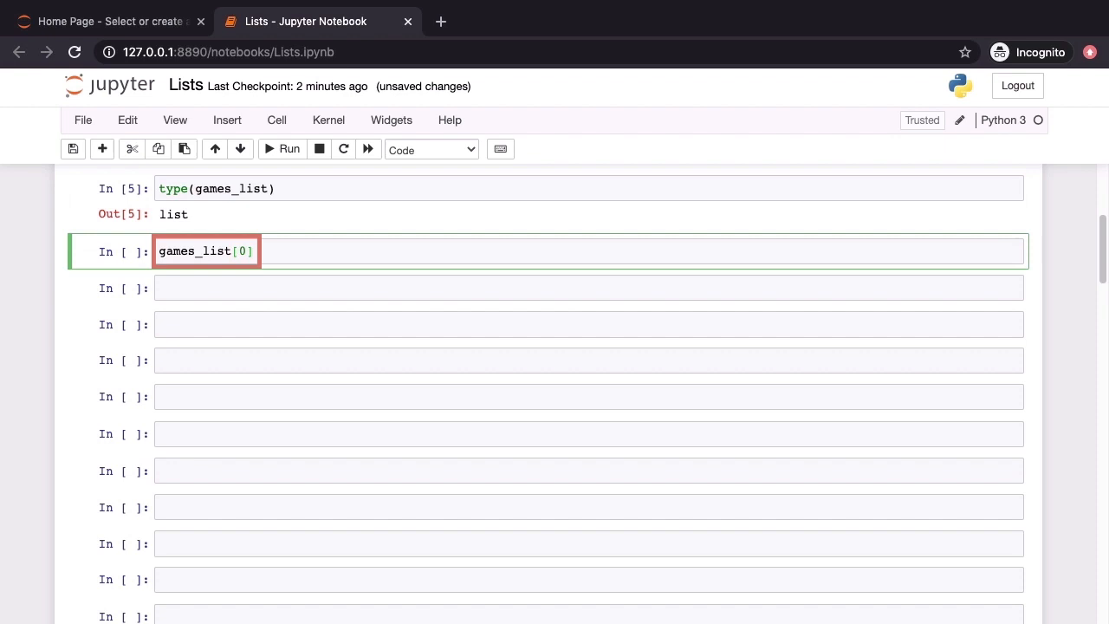
- Run the indexing cells returning Badminton, Golf and Tennis, and write games_list[4]
left_click(281, 149)
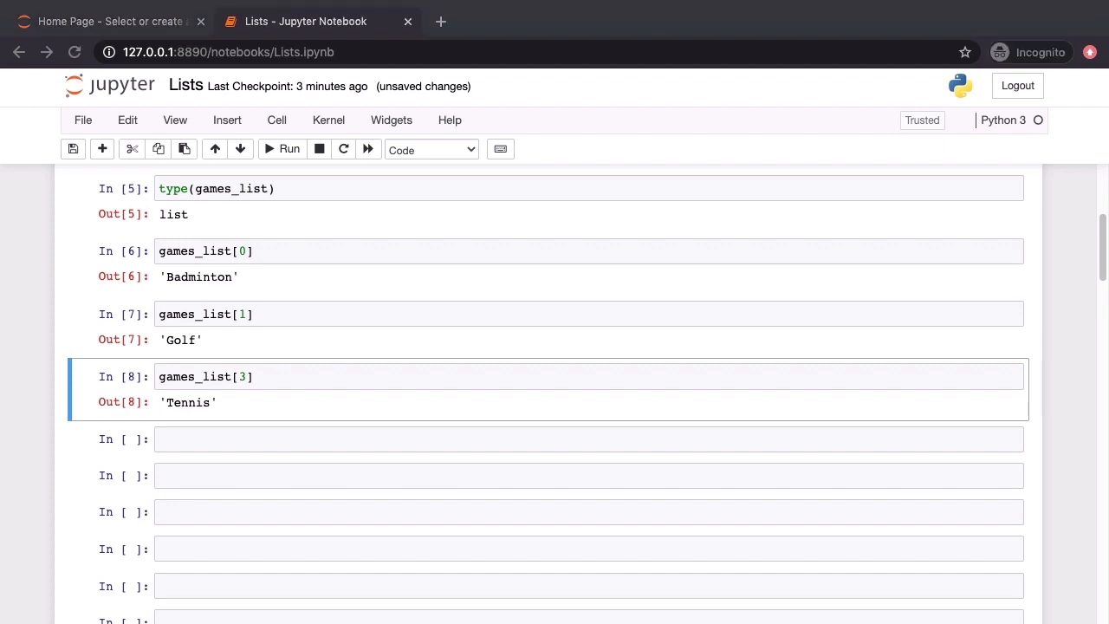
type("games_list[4]")
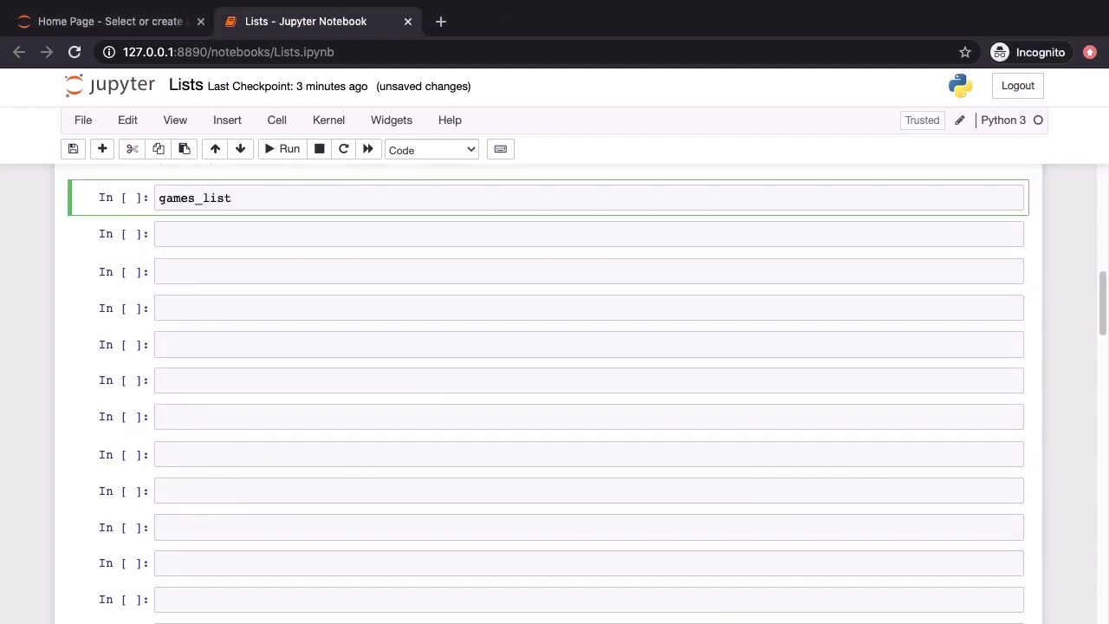
- Read games_list[-1] and games_list[-2], returning 'Tennis' and 'Basketball'
double_click(194, 197)
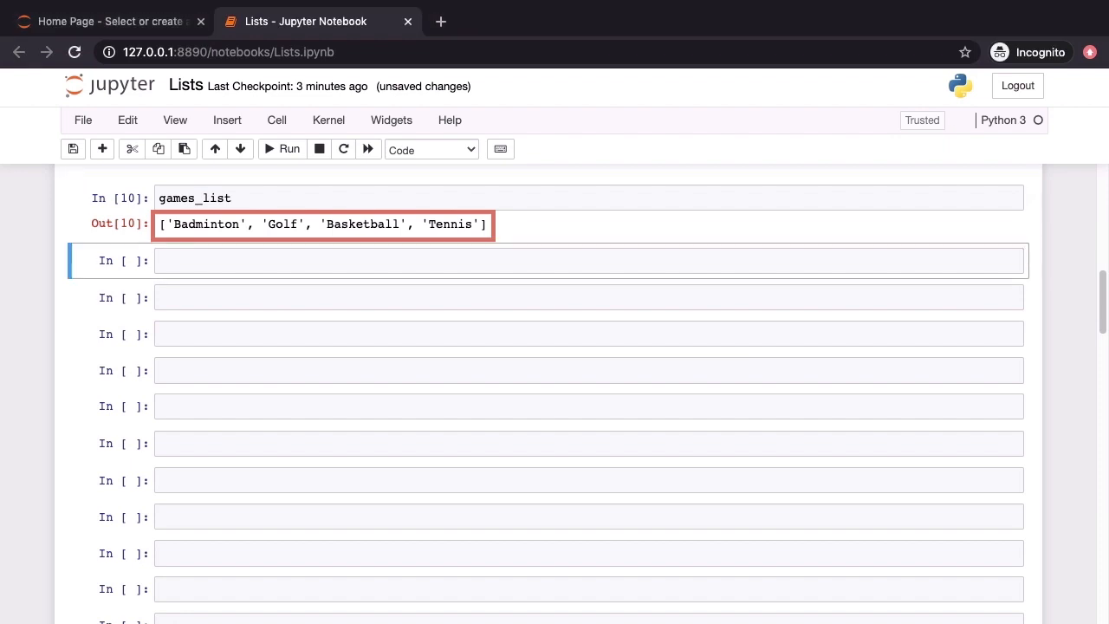
type("games_list[-1]")
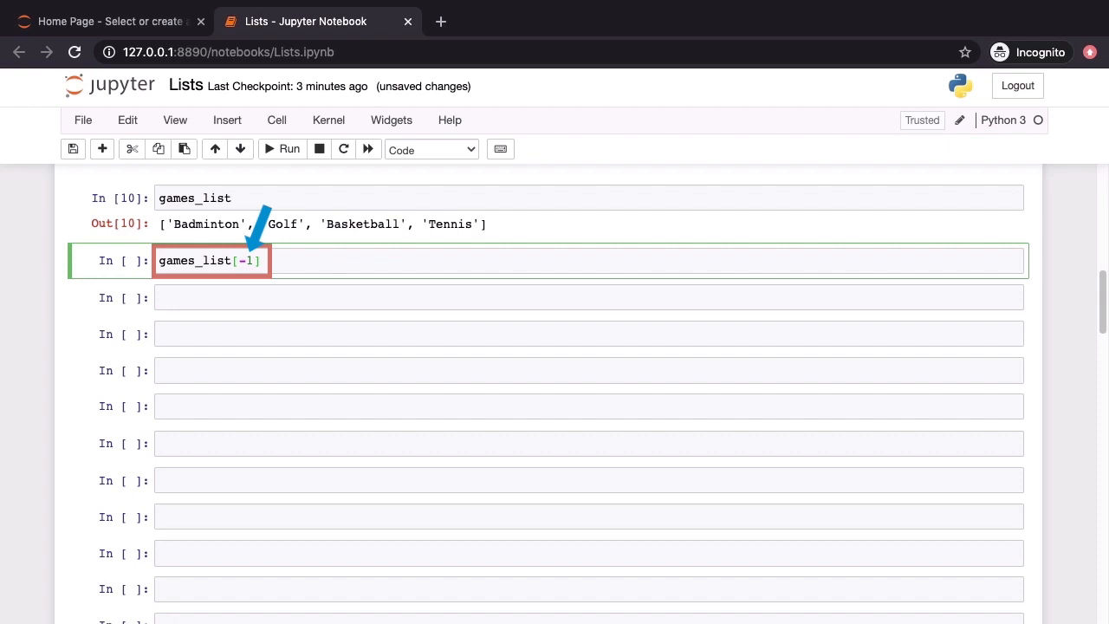
left_click(281, 149)
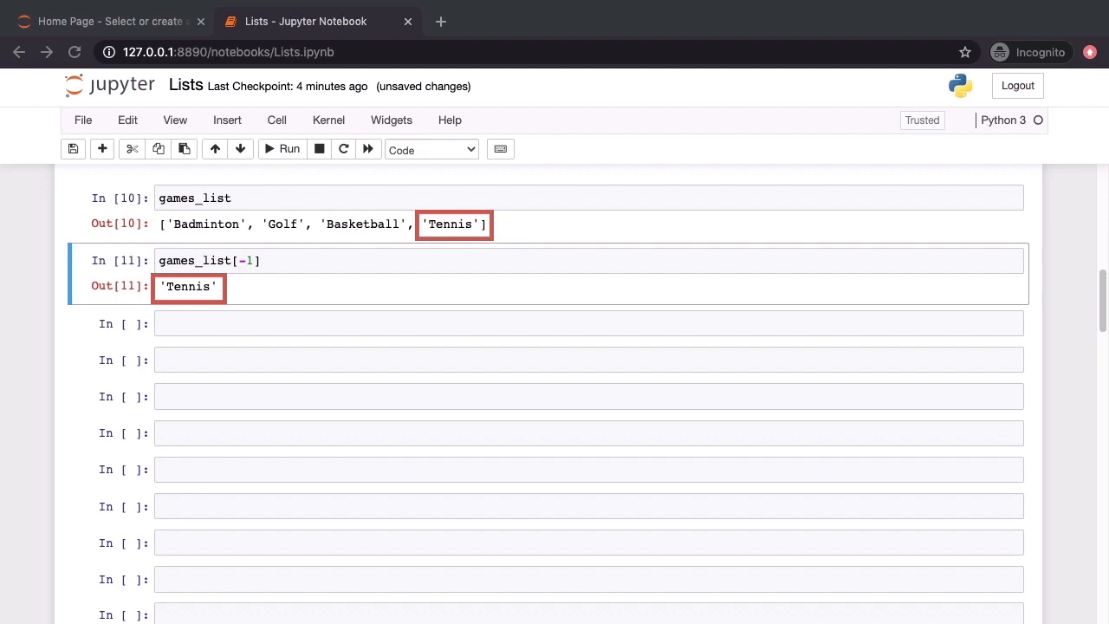
type("games_list[-2]")
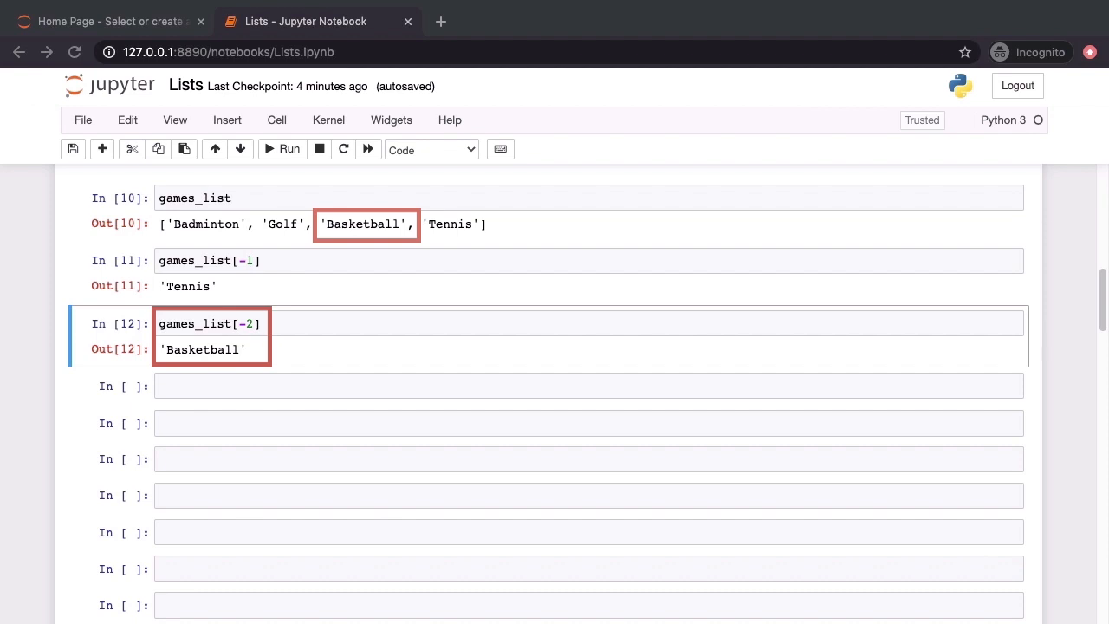
- Read games_list[-4] as 'Badminton' and games_list[-5], raising IndexError: list index out of range
type("games_list[-4]")
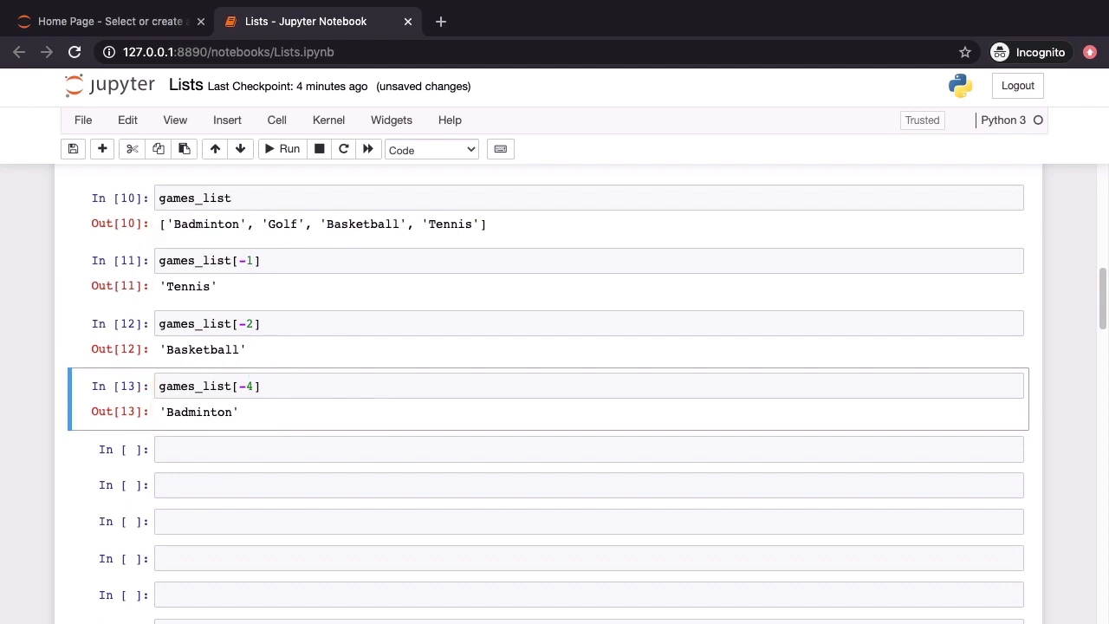
type("games_list[-5]")
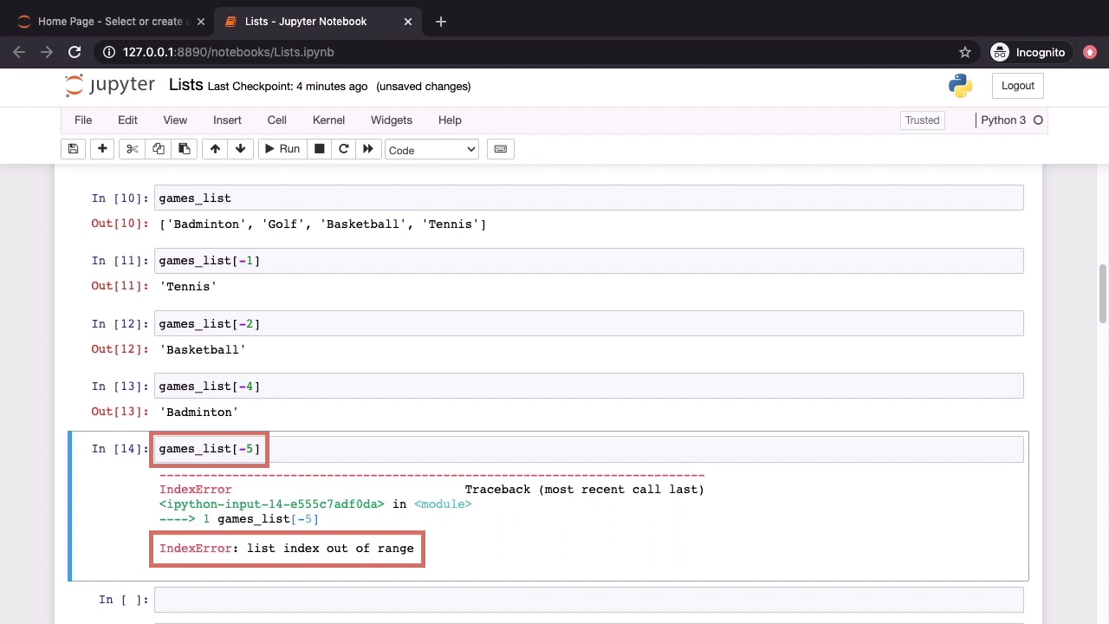
- After the integer, float and boolean lists, write len(games_list) in a new cell
scroll("down", 3)
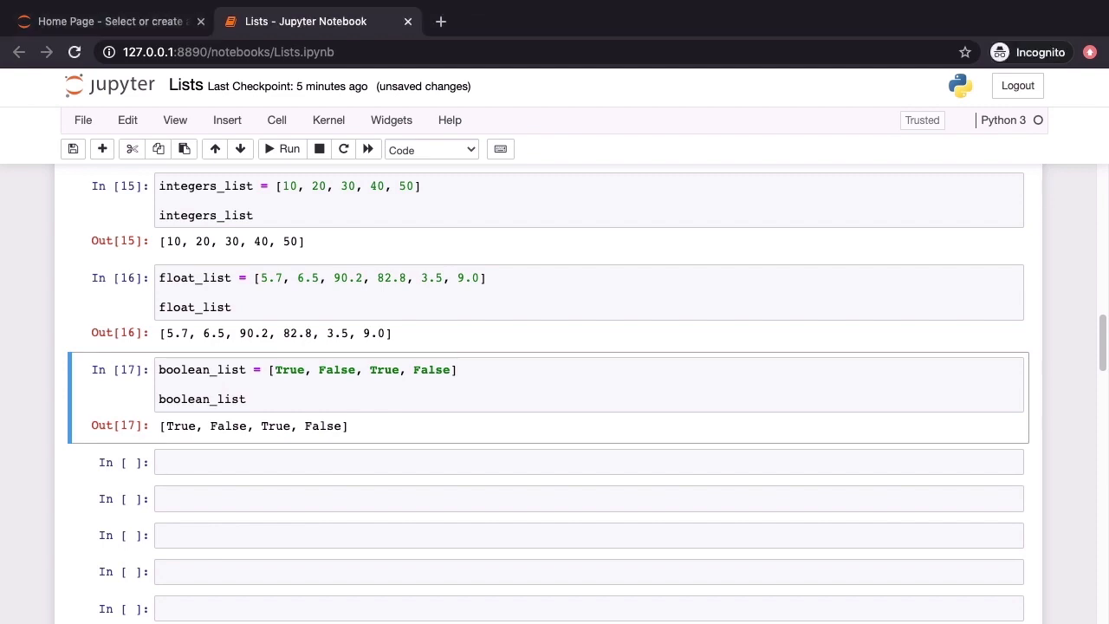
type("len(games_list)")
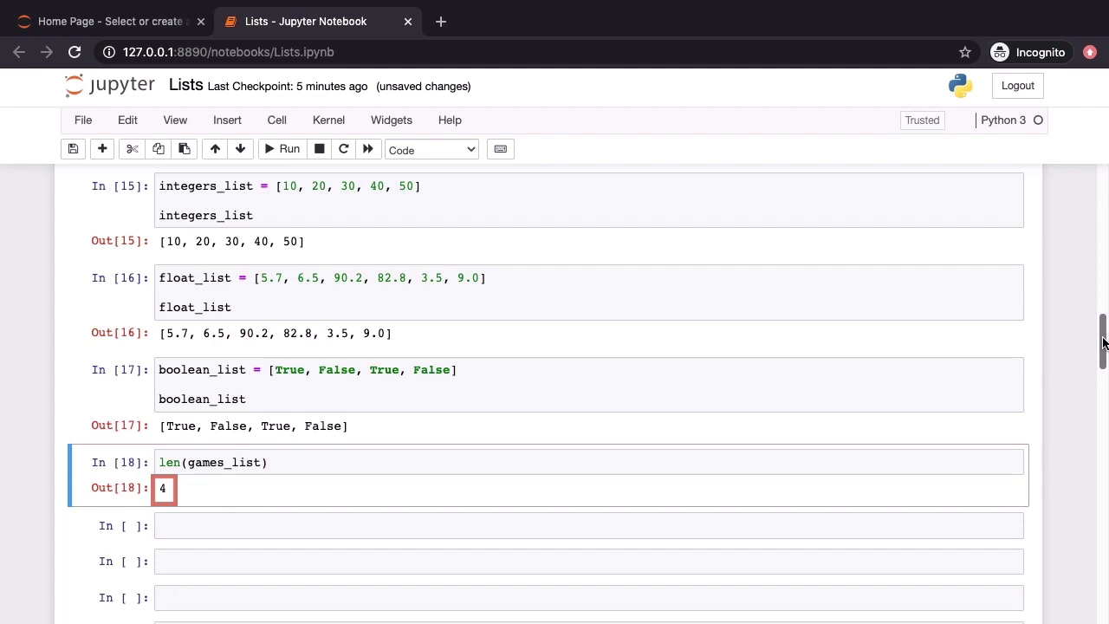
- Scroll down past the length results of games_list (4) and integers_list (5)
scroll("down", 3)
type("len(integers_list")
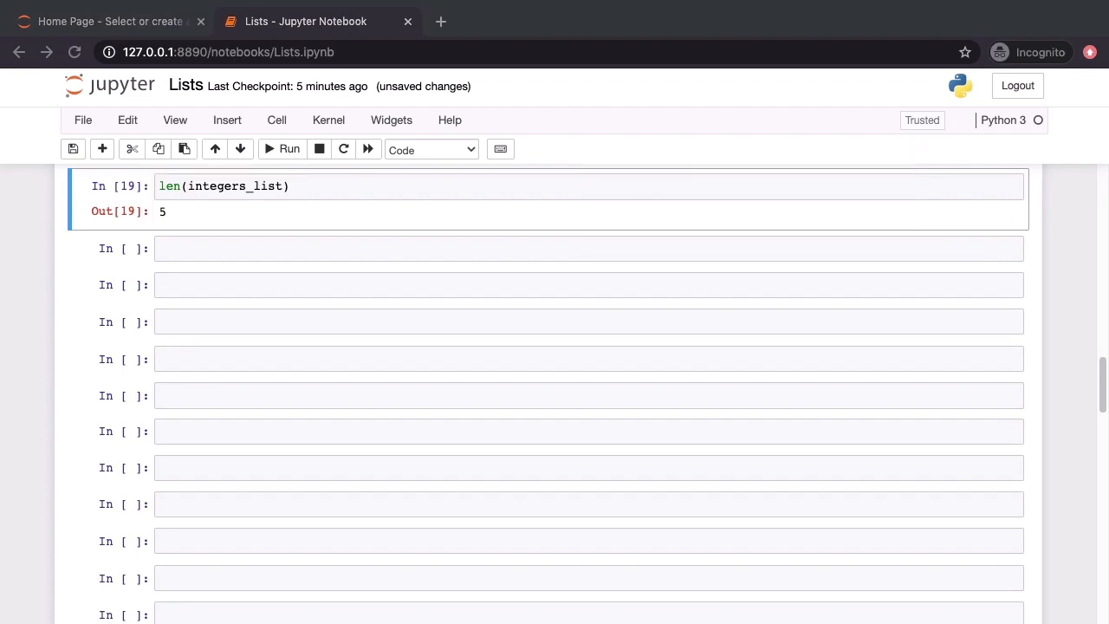
- Create mixed_list = ["Nancy", "Peter", 12, 13, 4.5, 9.8, True, False] and display it
type("mixed_list = [\"Nancy\", \"Peter\", 12, 13, 4.5, 9.8, True, False]")
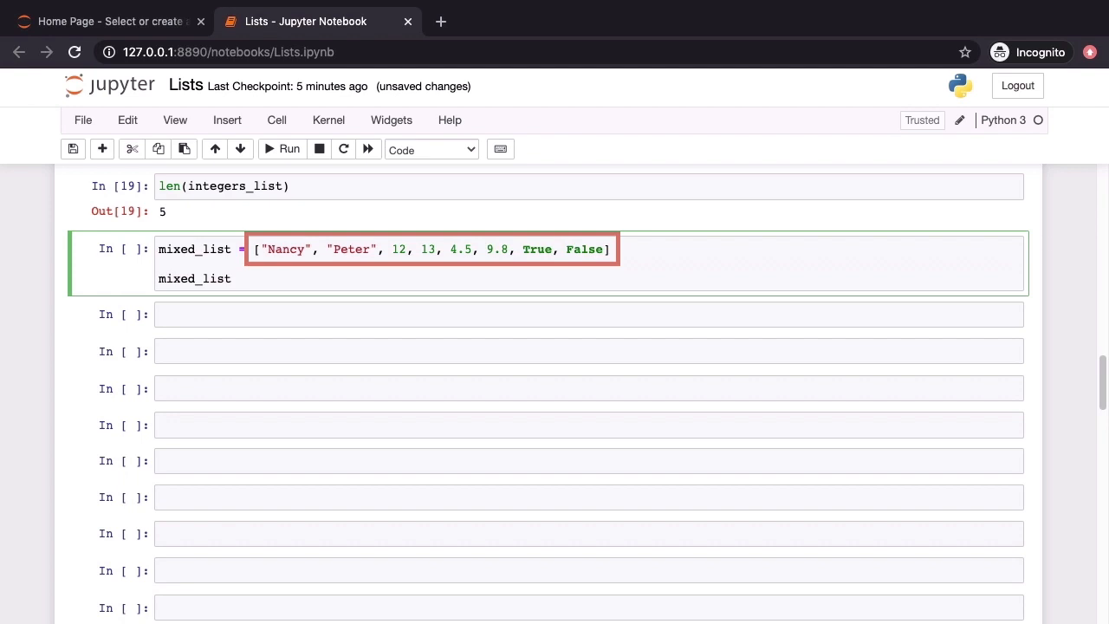
left_click(289, 149)
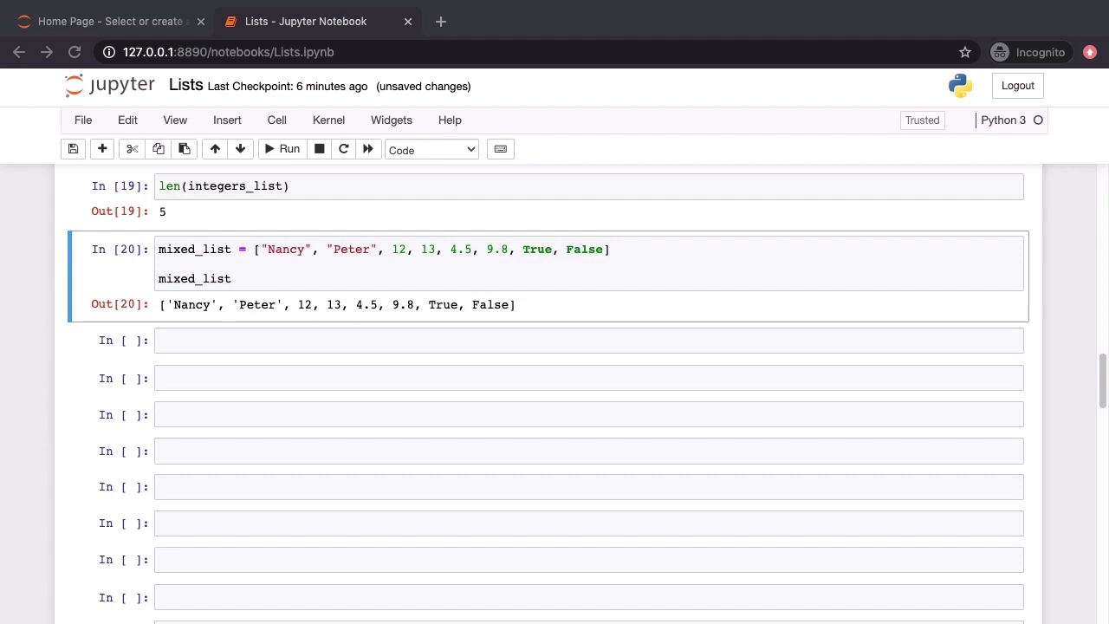
- Compute len(mixed_list), which returns 8
type("len(mixed_list)")
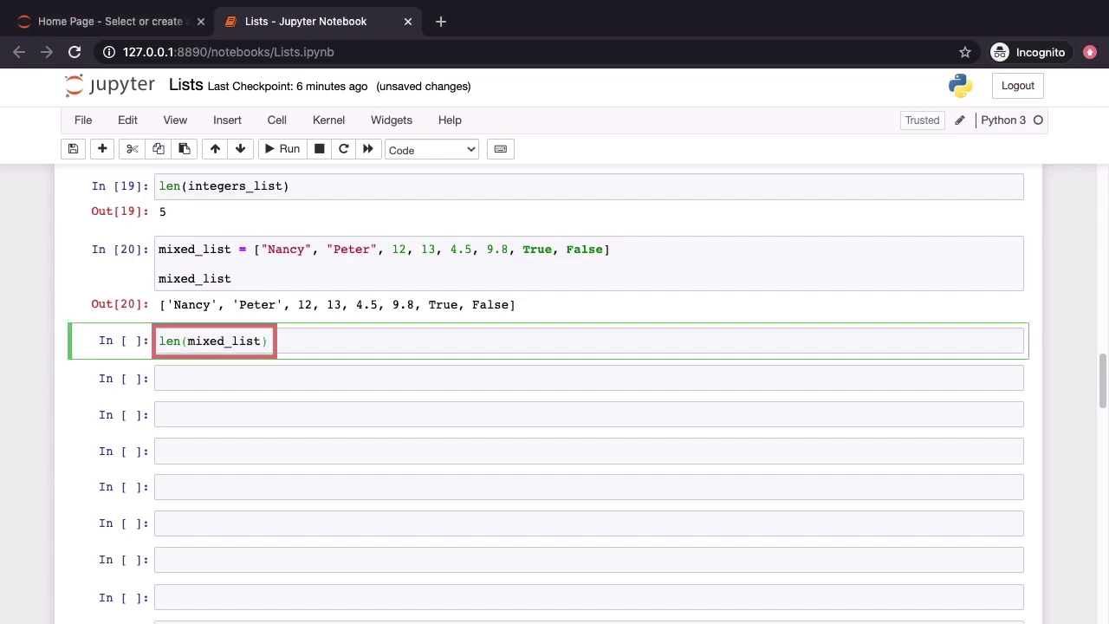
left_click(289, 149)
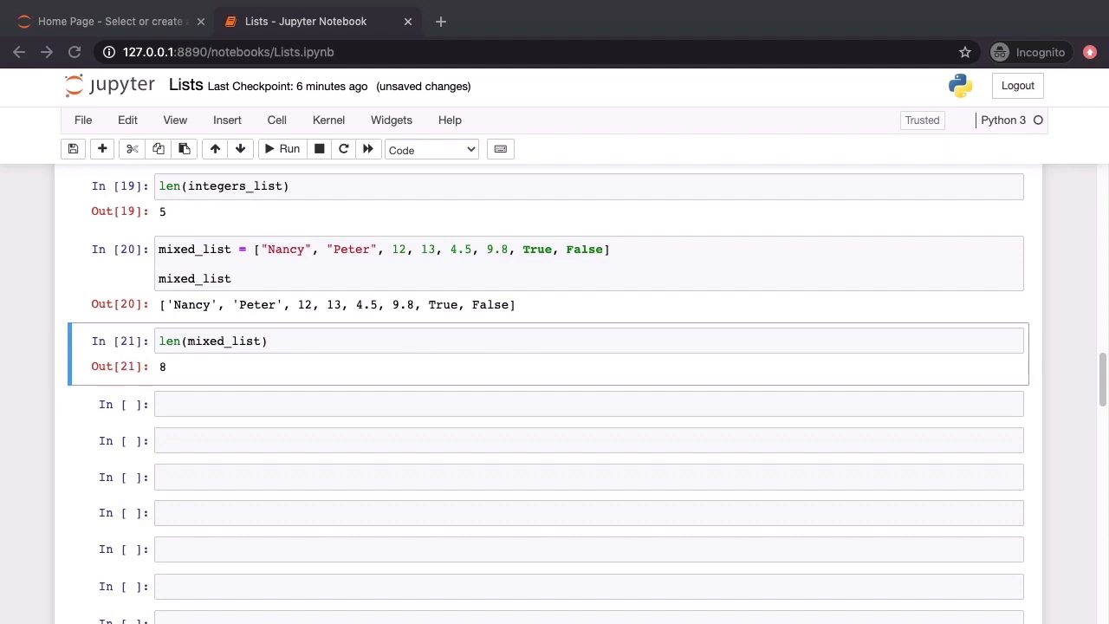
- Display games_list with its current four sports
type("games_list")
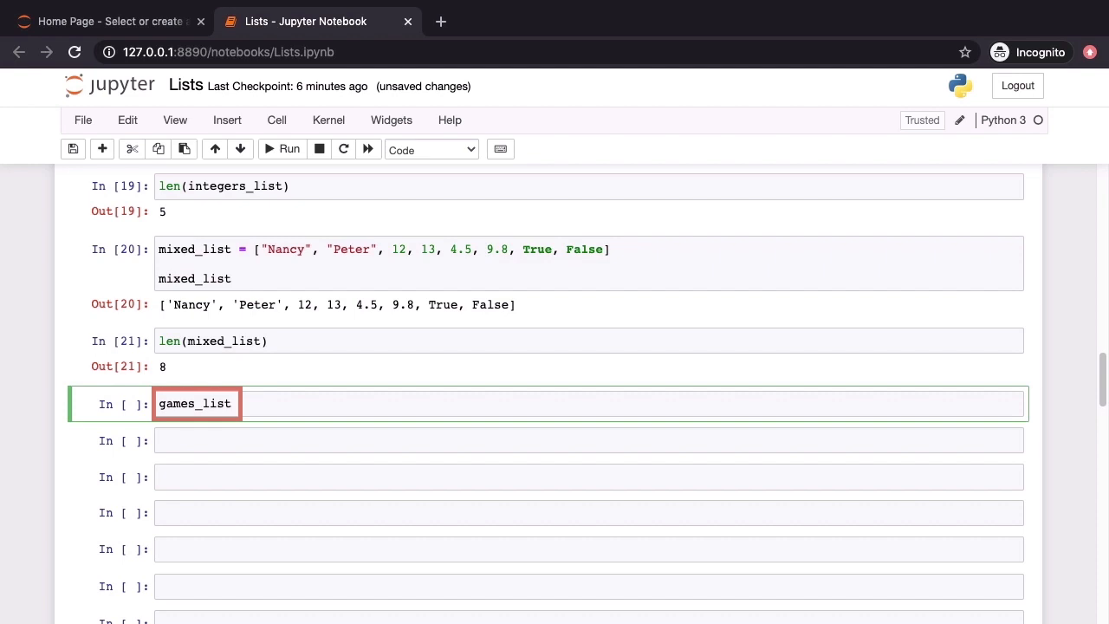
left_click(280, 149)
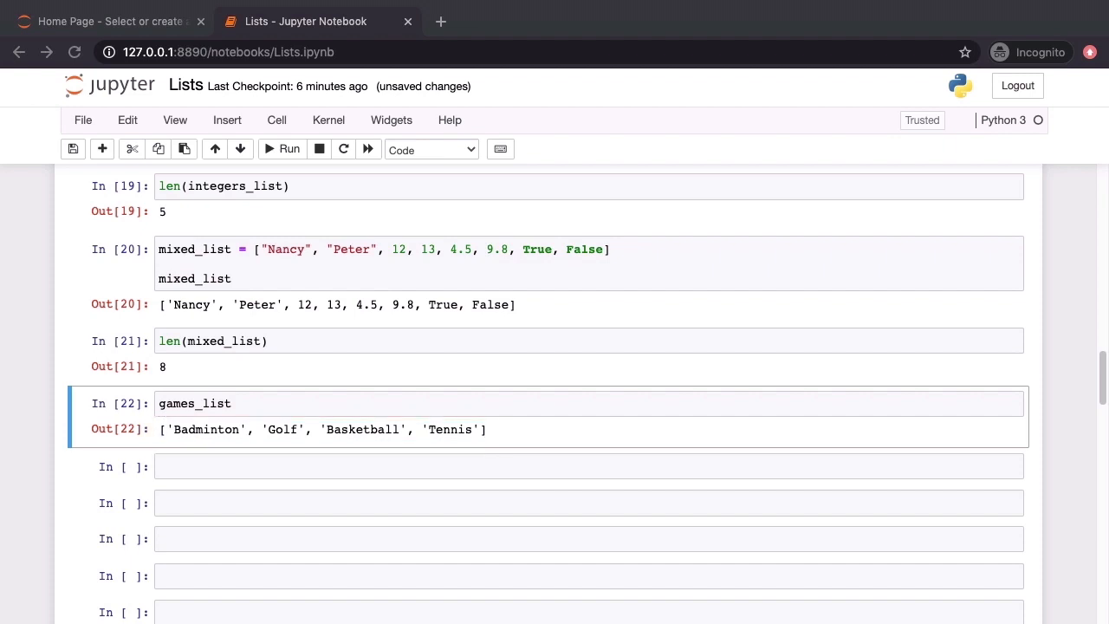
- Replace games_list[0] with "Soccer" and games_list[3] with "Table Tennis", showing the updated list
type("games_list[0] = \"Soccer\"")
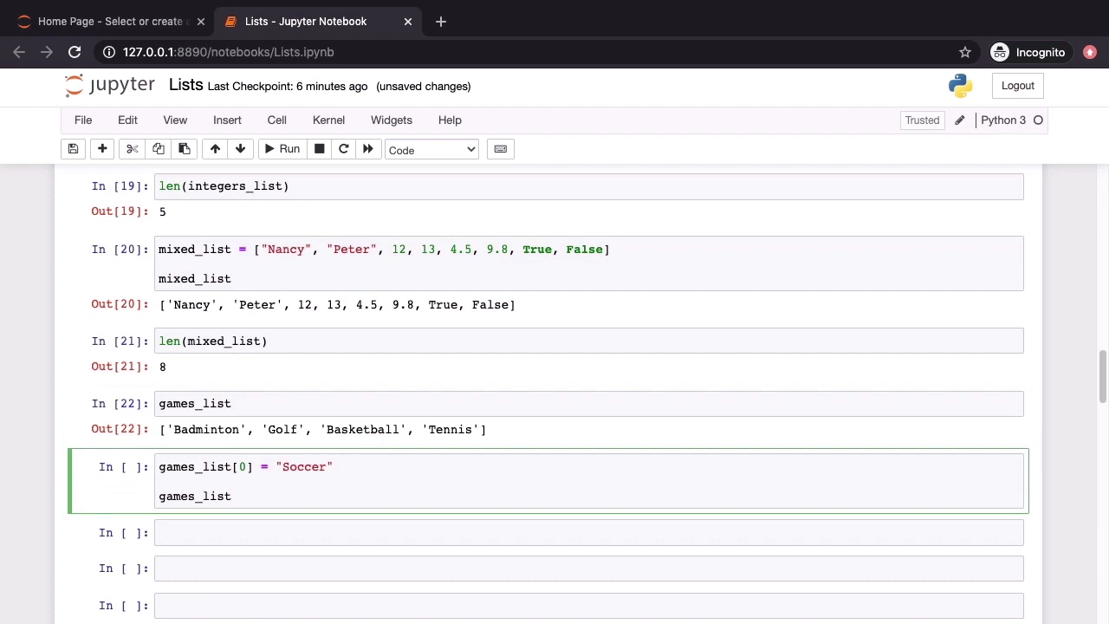
double_click(194, 496)
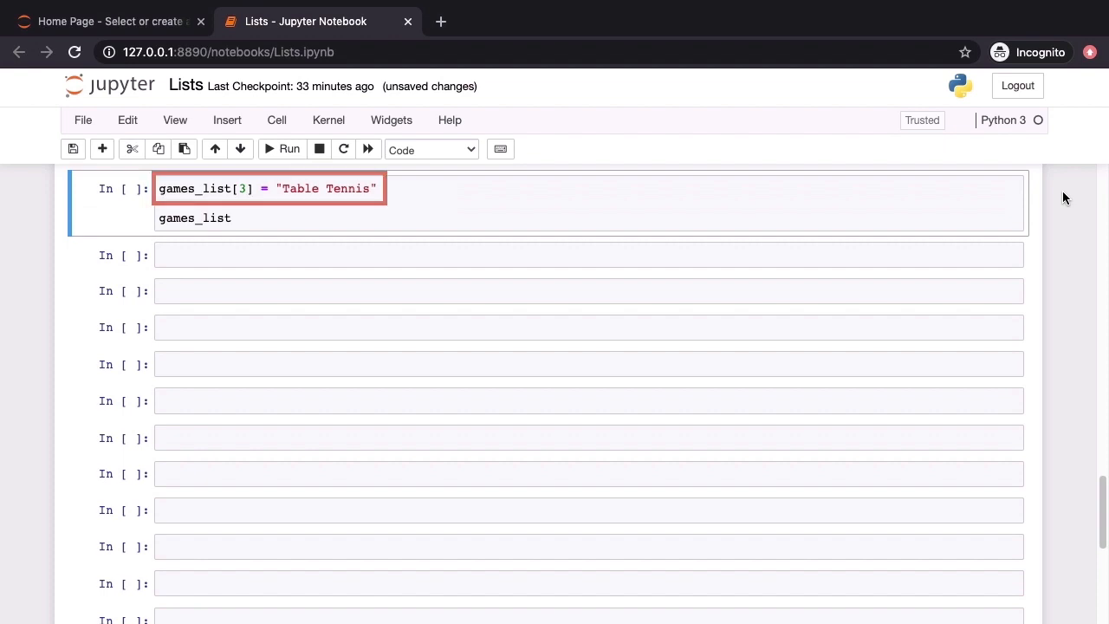
left_click(280, 149)
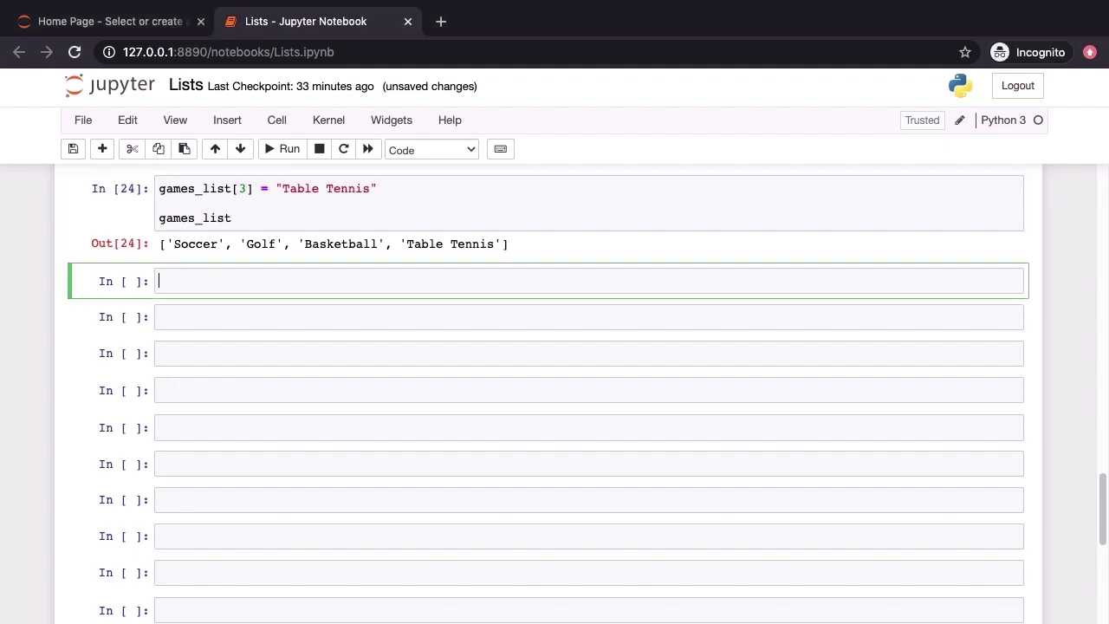
- Display integers_list, then run integers_list[4] *= 10 to turn the last item into 500
type("integers_list")
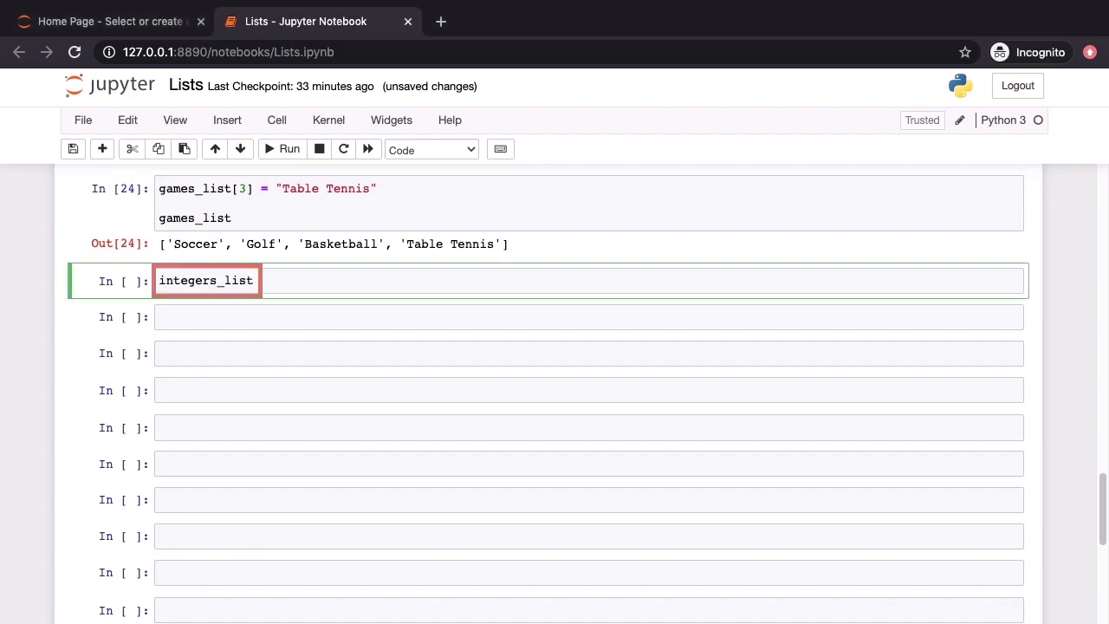
left_click(289, 149)
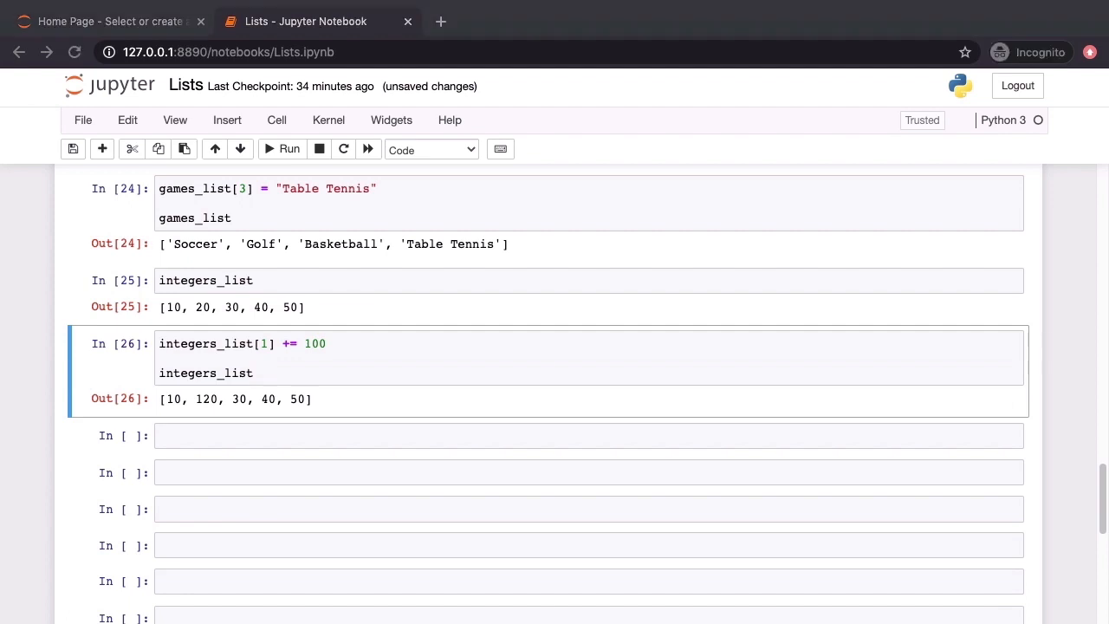
type("integers_list[4] *= 10")
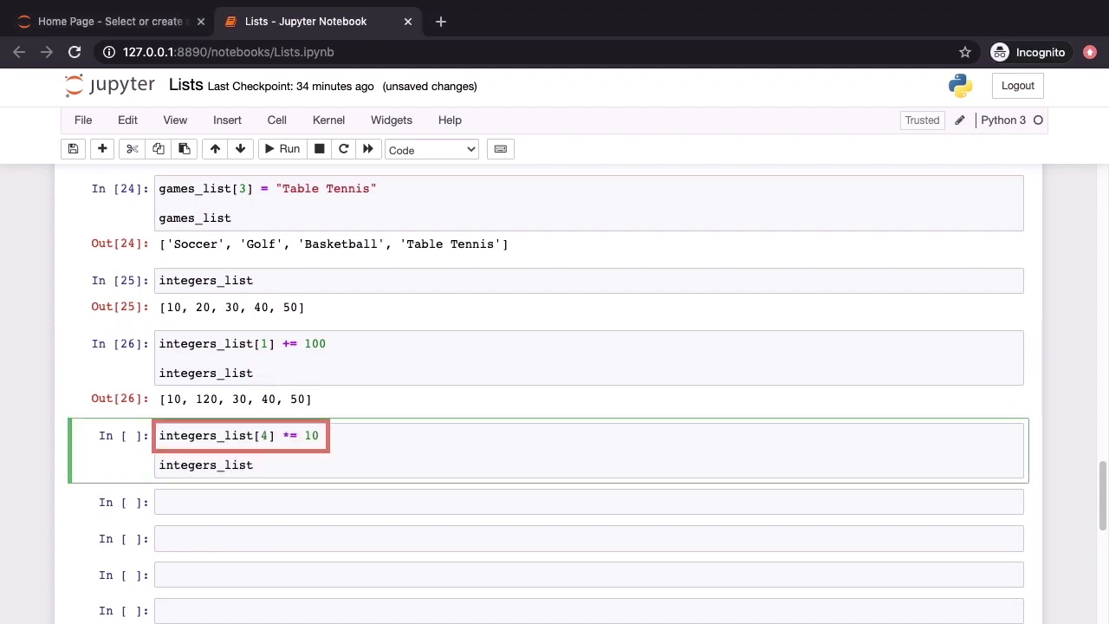
left_click(291, 437)
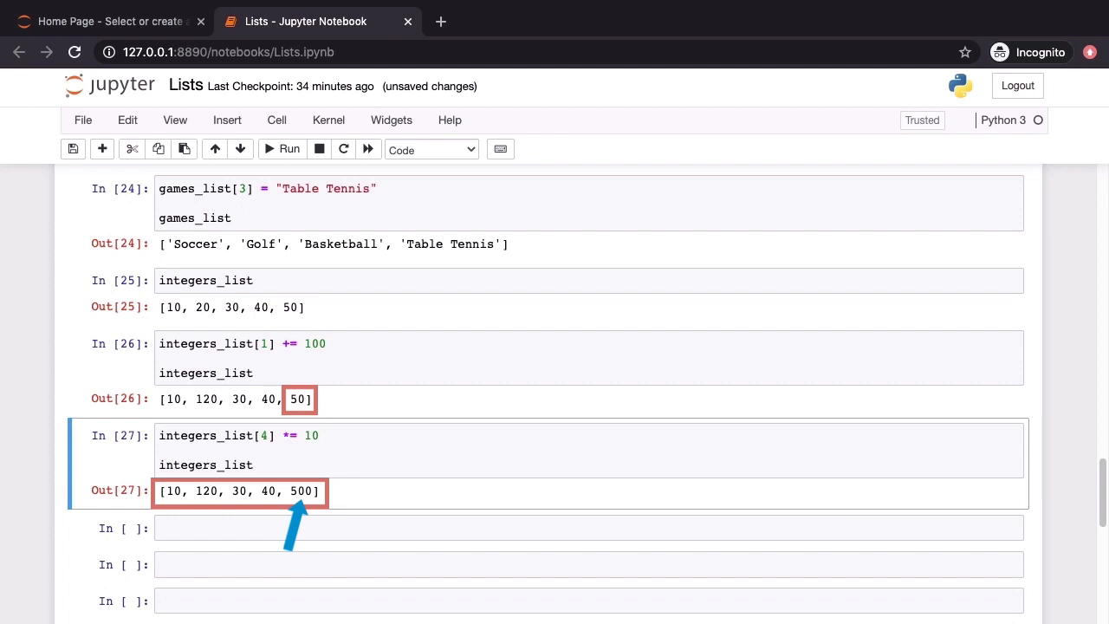
- Run fruit_list = list("apples", "bananas", "pears", "mangoes") and hit the TypeError
scroll("down", 3)
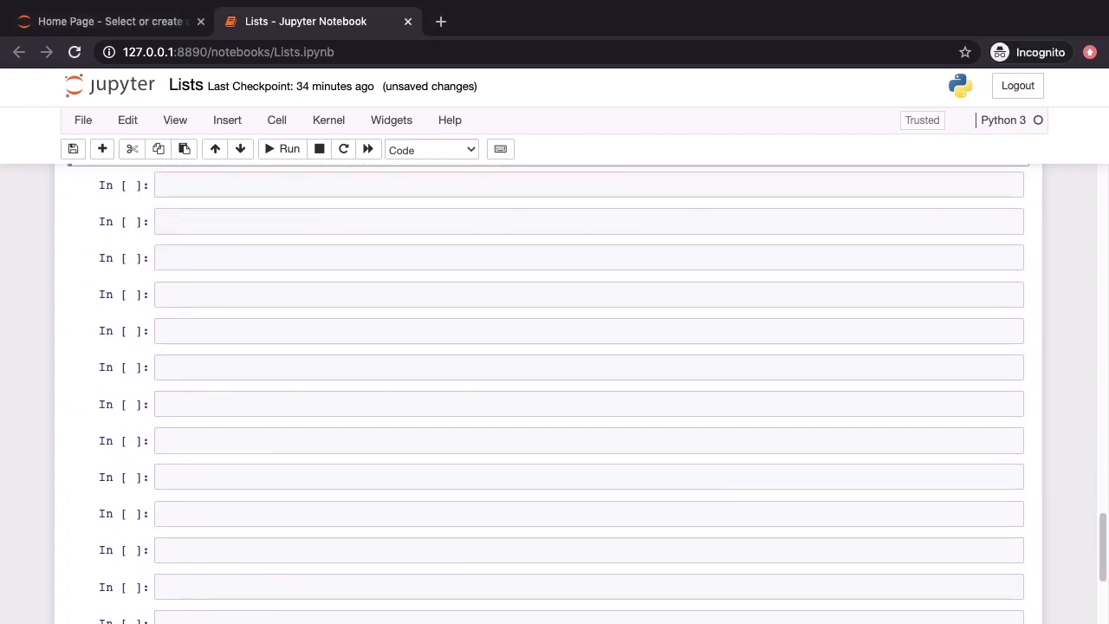
type("fruit_list = list(\"apples\", \"bananas\", \"pears\", \"mangoes\")")
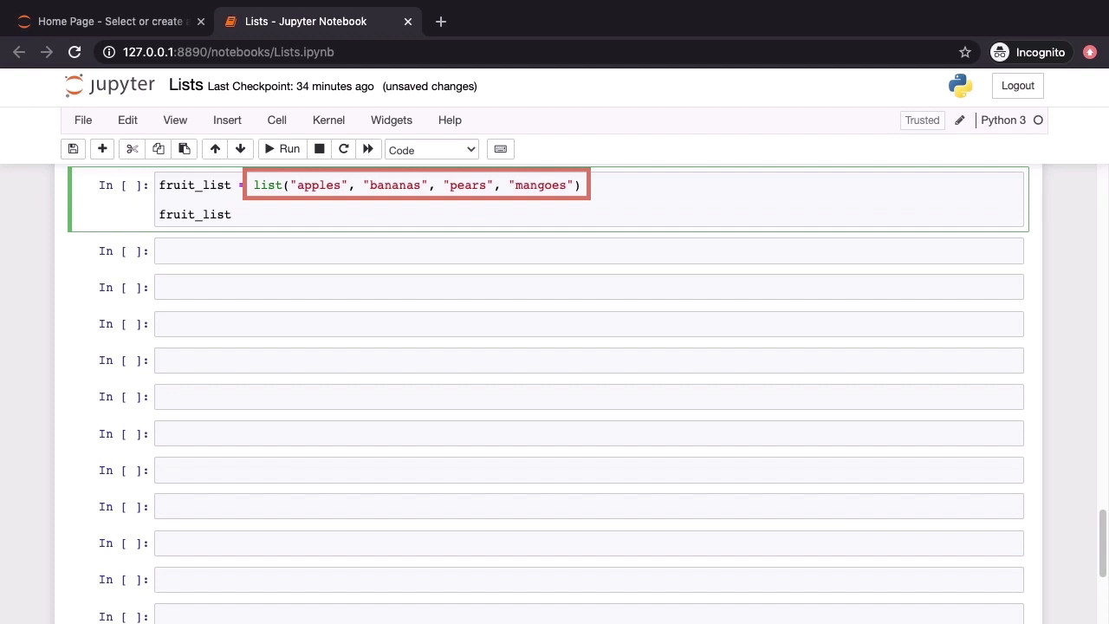
left_click(280, 149)
type("fruit_list = list((\"apples\", \"bananas\", \"pears\", \"mangoes\"))")
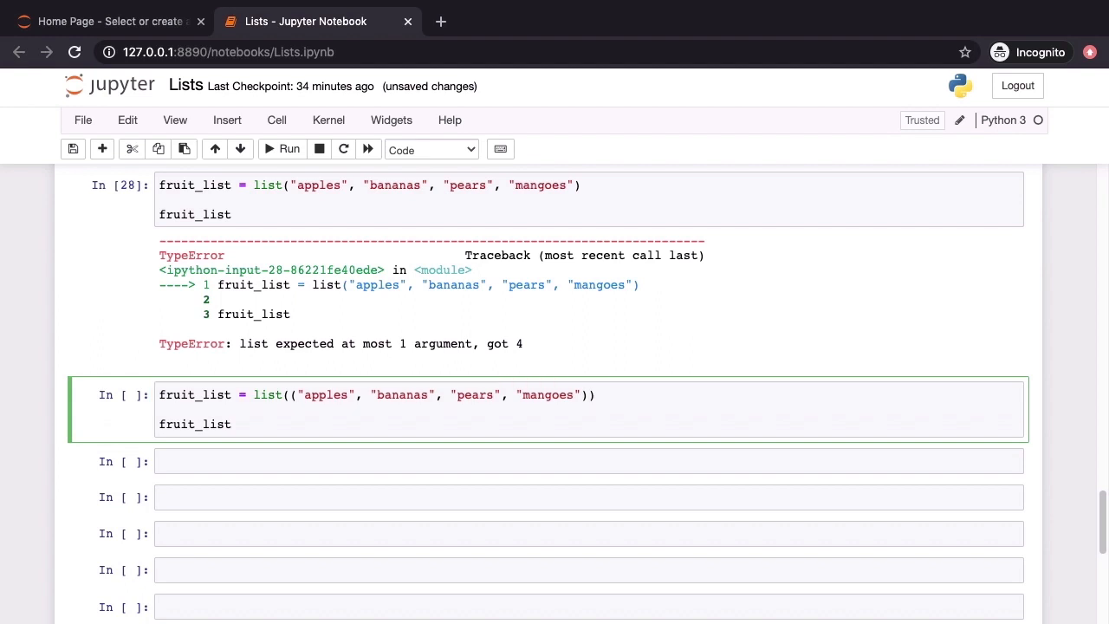
- Run the tuple-wrapped list() cell, then write fruit_list as a bracketed list ending with a duplicate "apples"
left_click(290, 149)
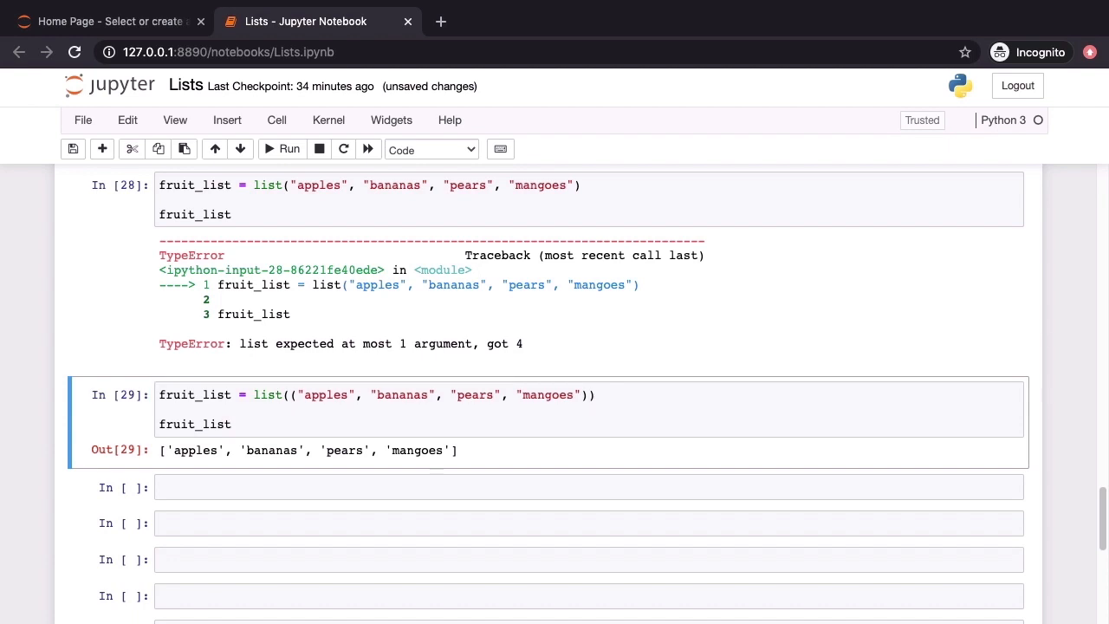
type("fruit_list = [\"apples\", \"bananas\", \"pears\", \"mangoes\", \"apples\"]")
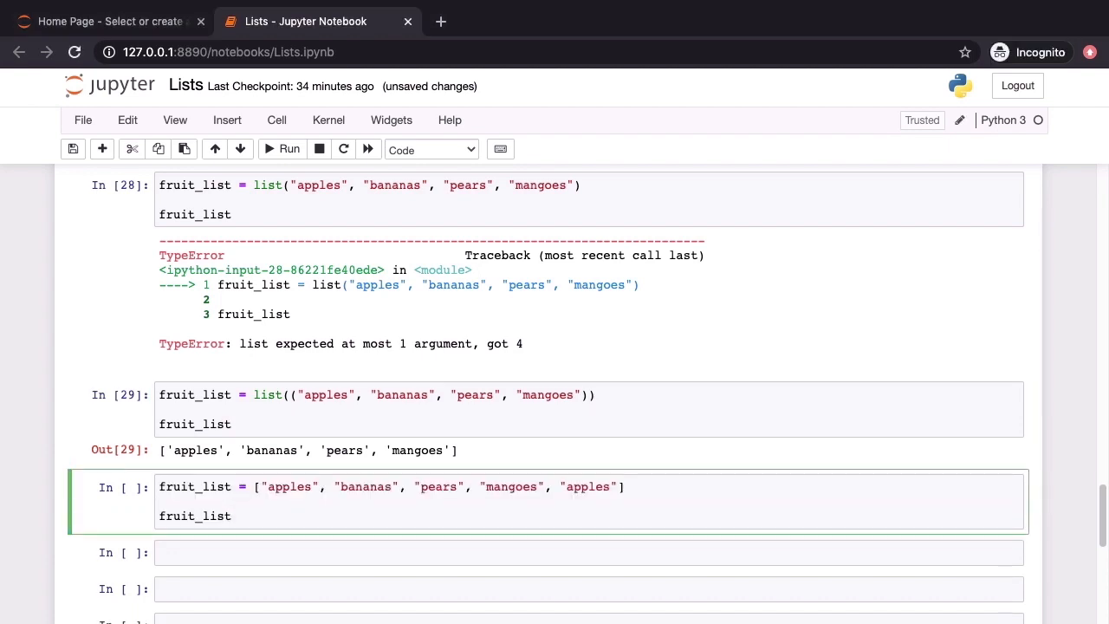